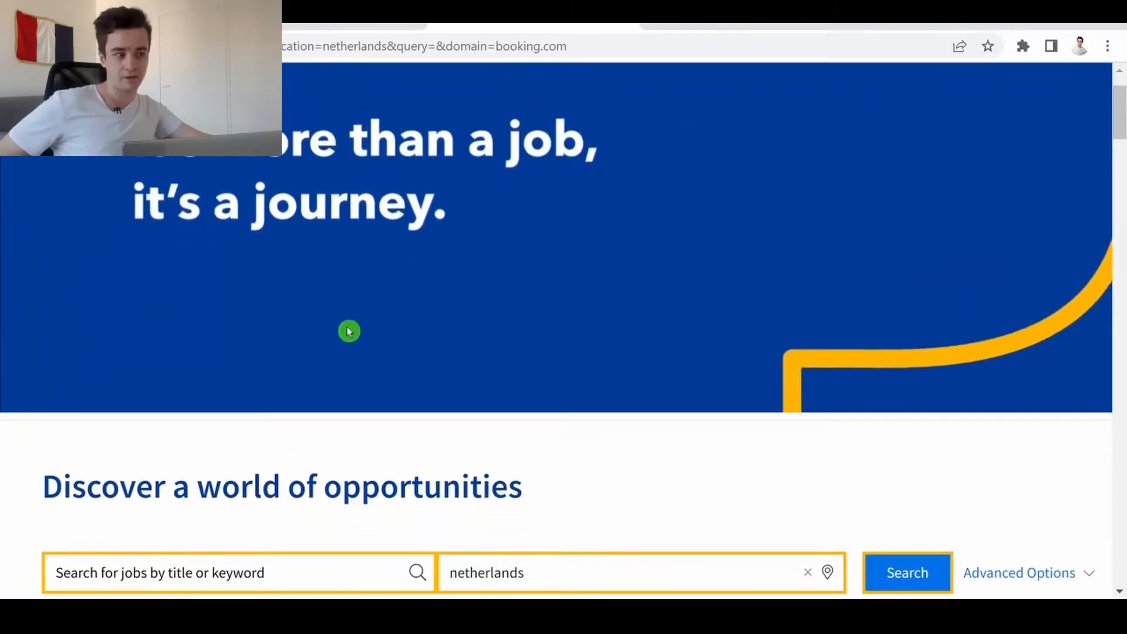
- Scroll through the Booking.com Netherlands job listings in Chrome
{"action": "left_click", "coordinate": [908, 573]}
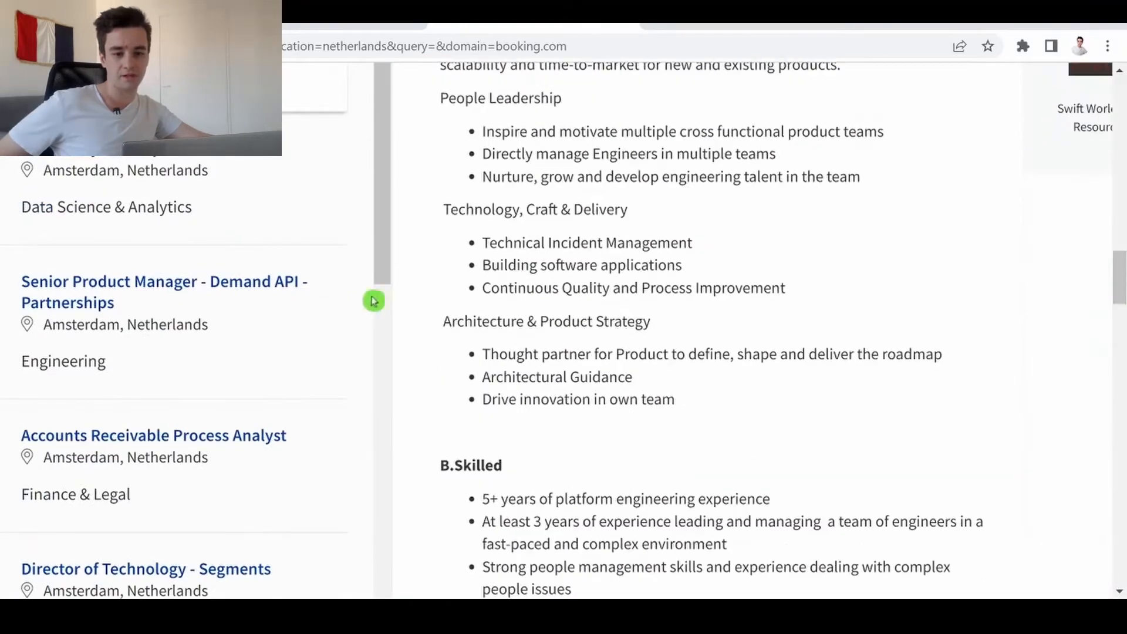
{"action": "scroll", "scroll_direction": "down", "scroll_amount": 3}
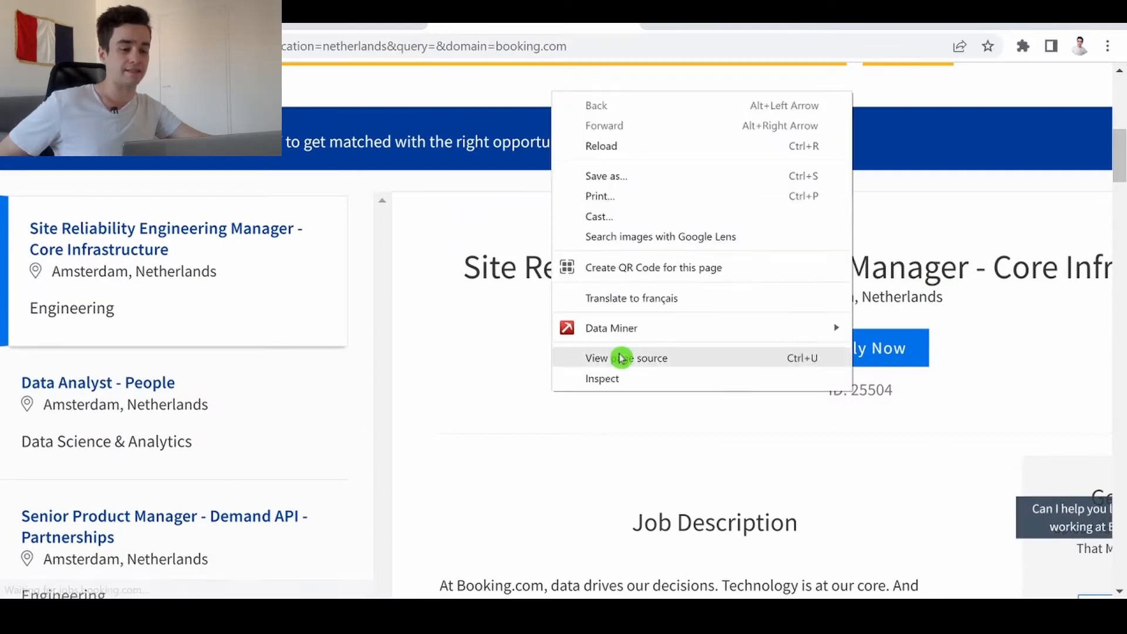
- Bring up DevTools Network panel filtered to Fetch/XHR with the request log cleared
{"action": "left_click", "coordinate": [603, 378]}
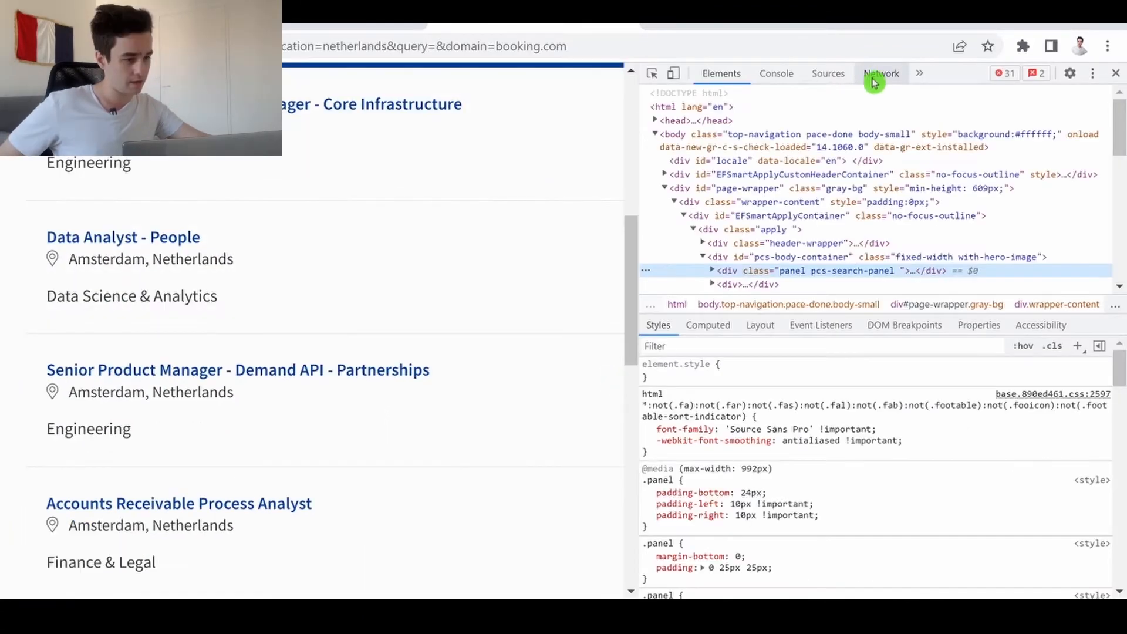
{"action": "left_click", "coordinate": [880, 73]}
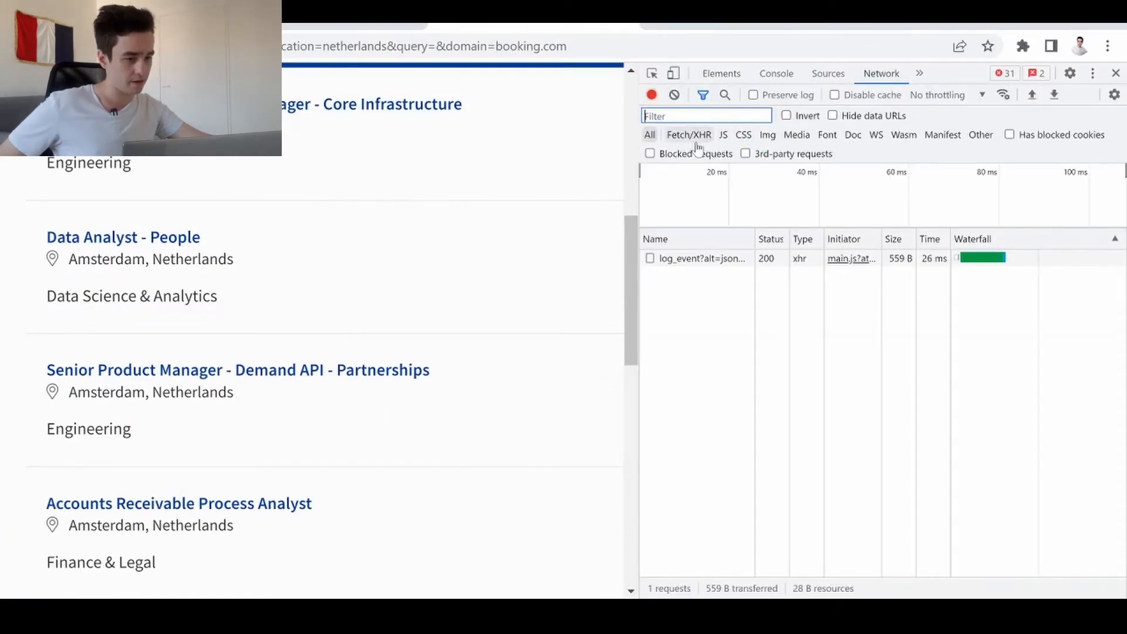
{"action": "left_click", "coordinate": [688, 134]}
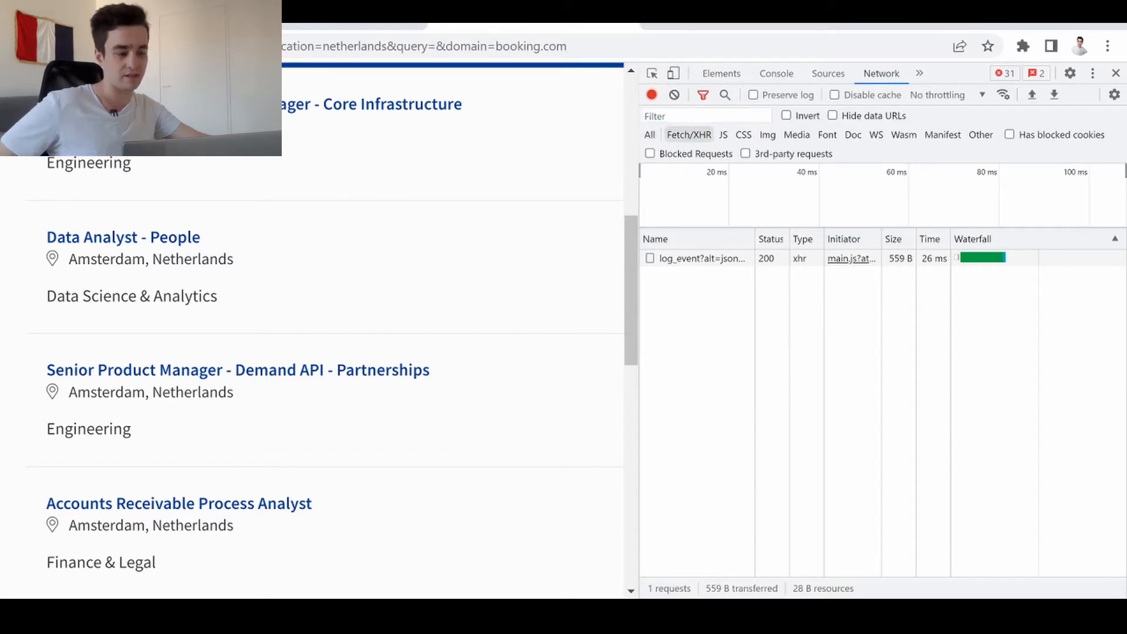
{"action": "left_click", "coordinate": [674, 94]}
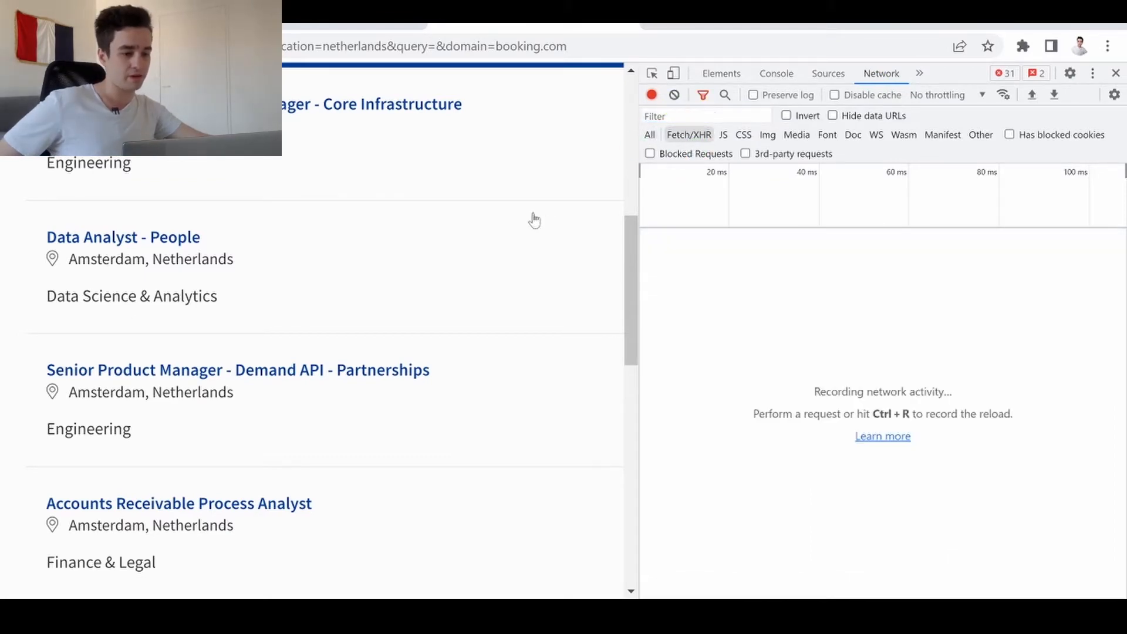
- Load more job positions via Show More Positions to capture the jobs API request
{"action": "scroll", "scroll_direction": "up", "scroll_amount": 3}
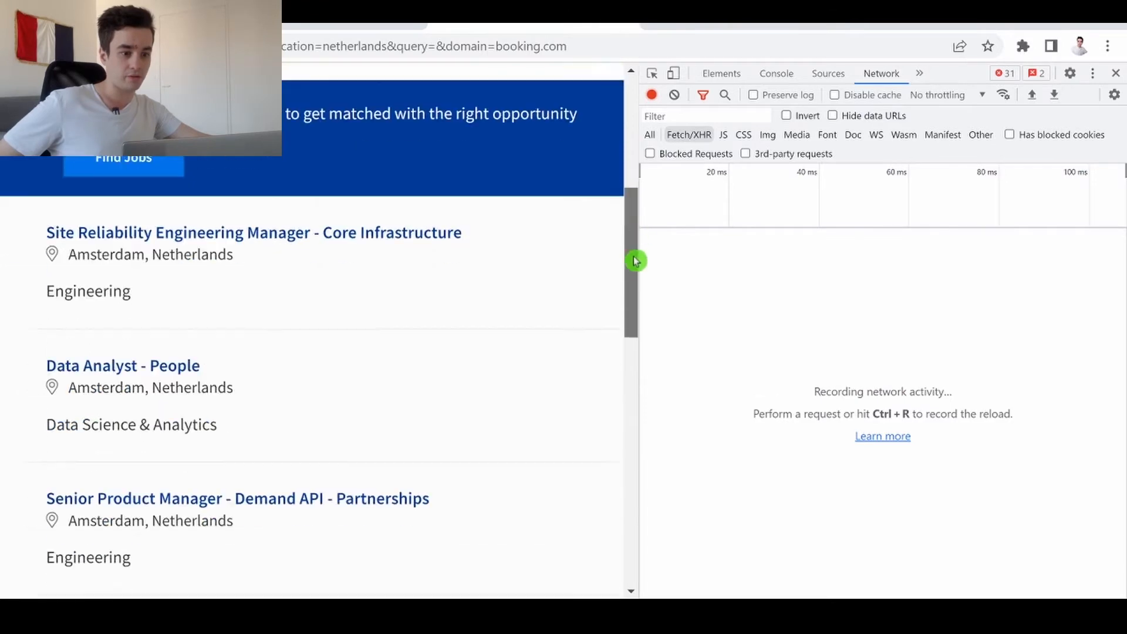
{"action": "scroll", "scroll_direction": "down", "scroll_amount": 3}
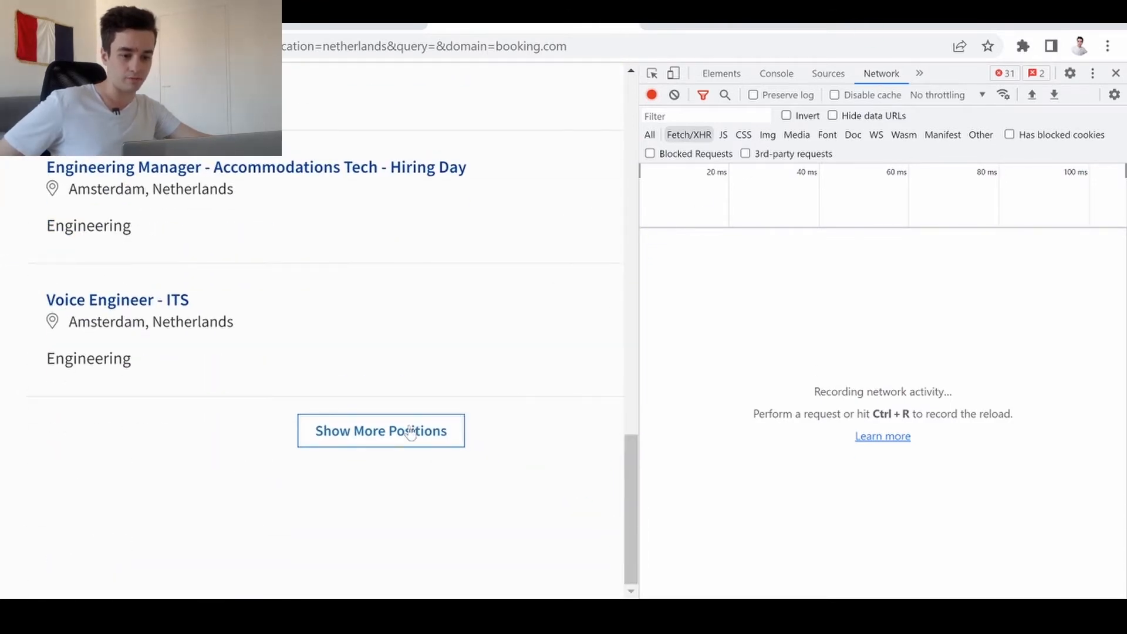
{"action": "left_click", "coordinate": [381, 431]}
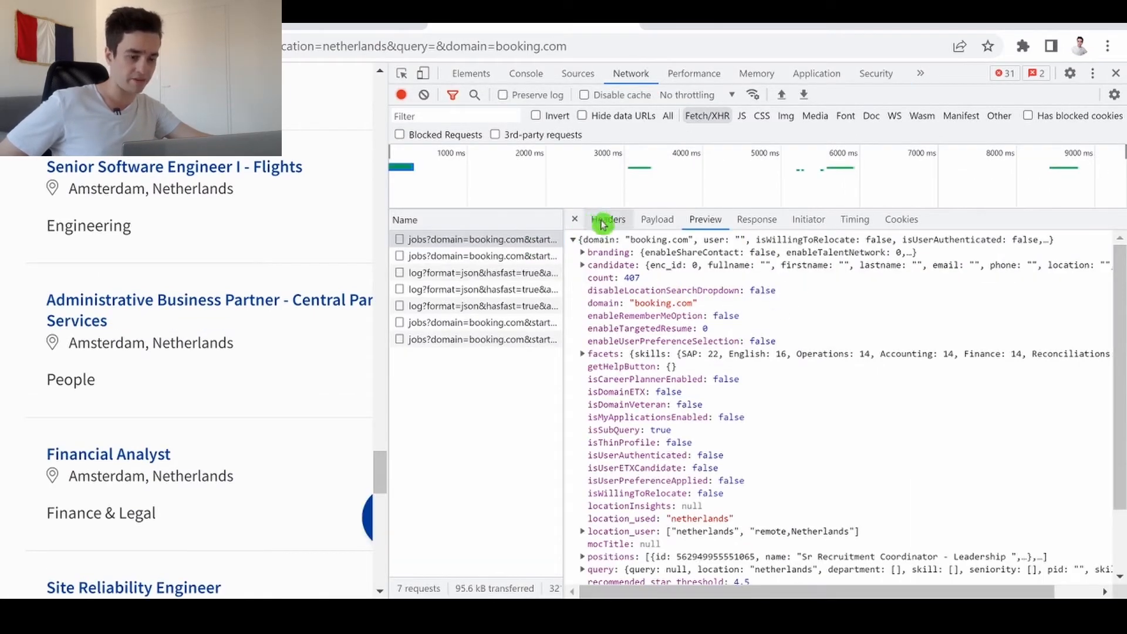
- Compare the jobs? requests' headers to see start values 40, 60 and 70
{"action": "left_click", "coordinate": [608, 218]}
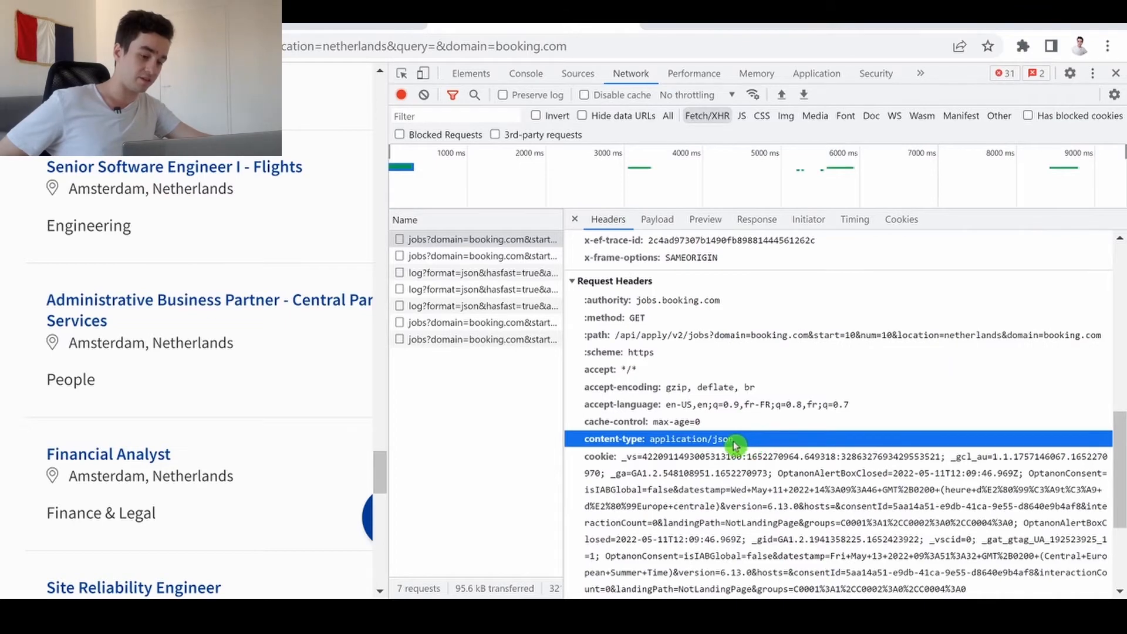
{"action": "mouse_move", "coordinate": [732, 410]}
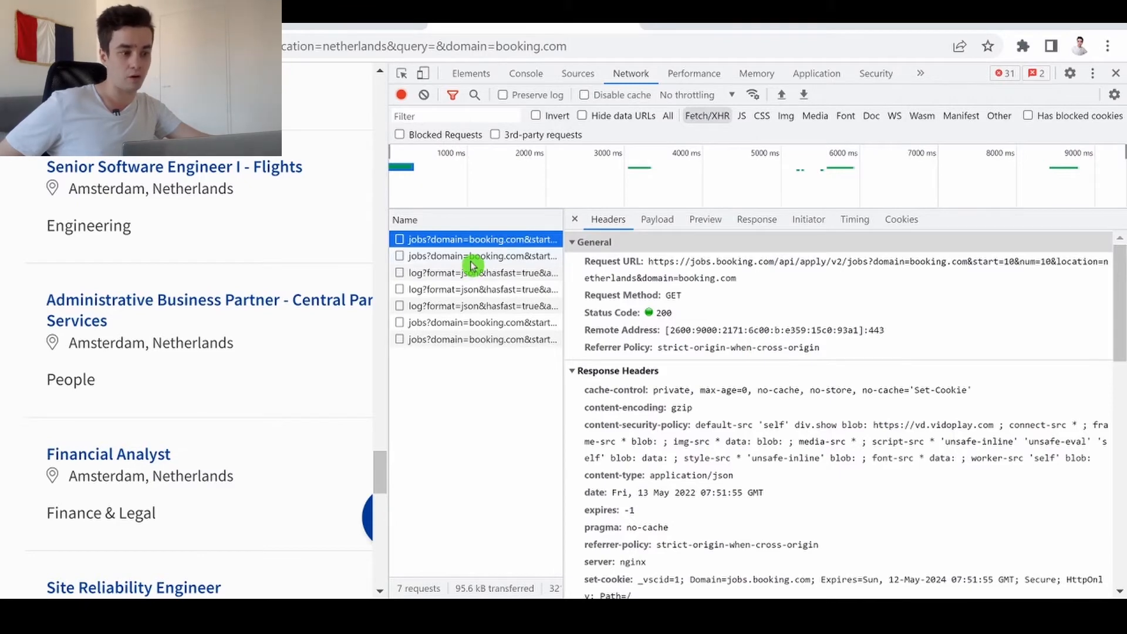
{"action": "left_click", "coordinate": [481, 256]}
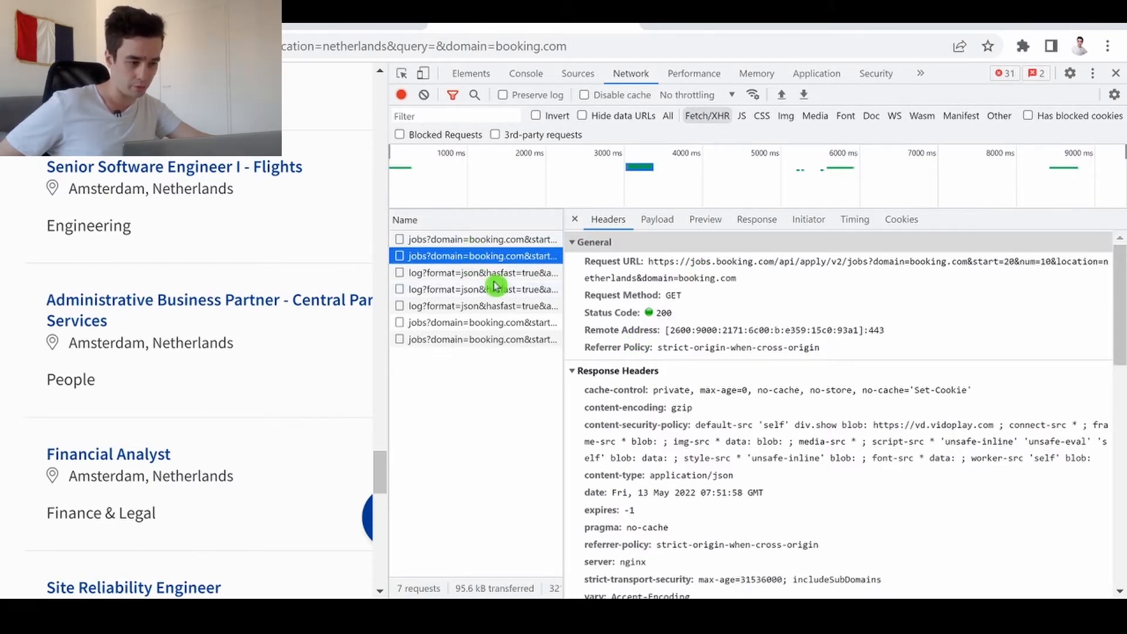
{"action": "left_click", "coordinate": [488, 273]}
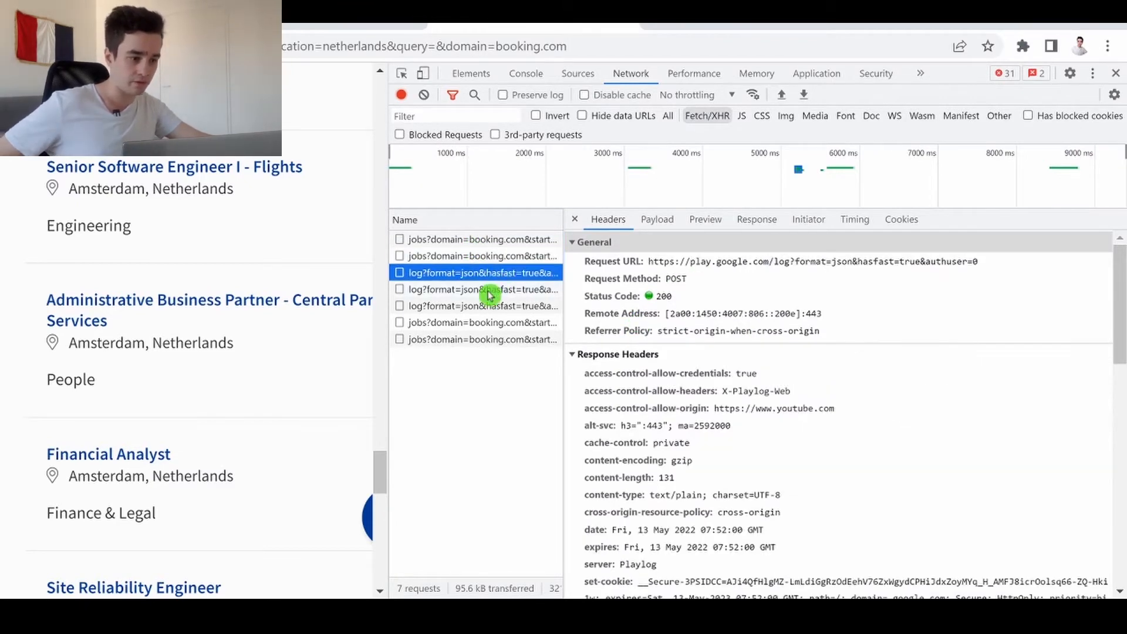
{"action": "left_click", "coordinate": [475, 389]}
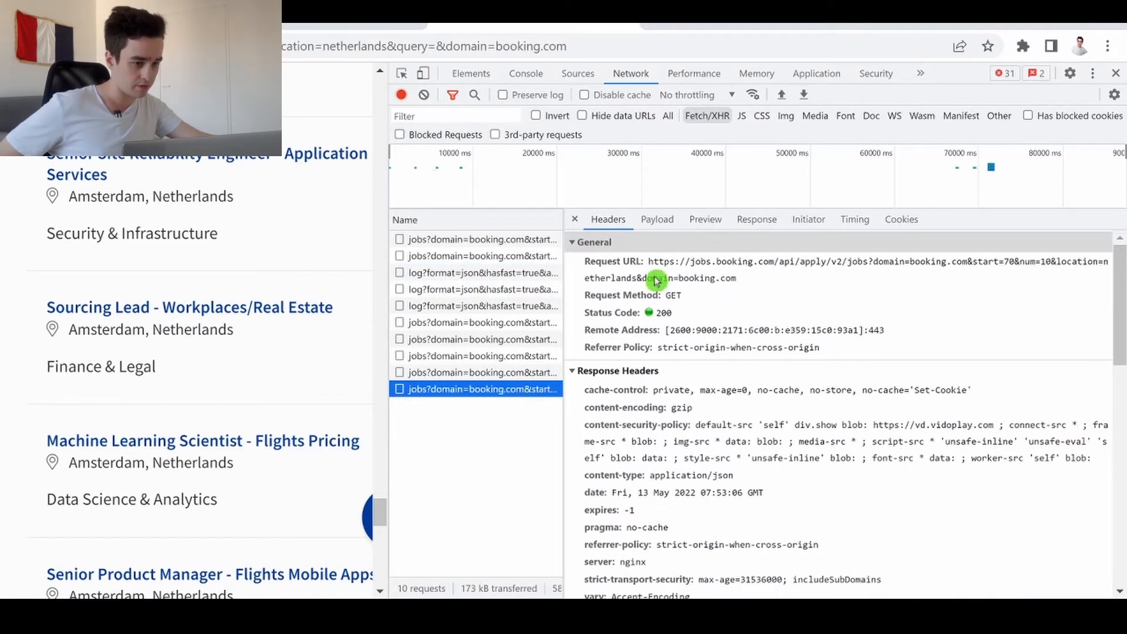
{"action": "left_click", "coordinate": [474, 372]}
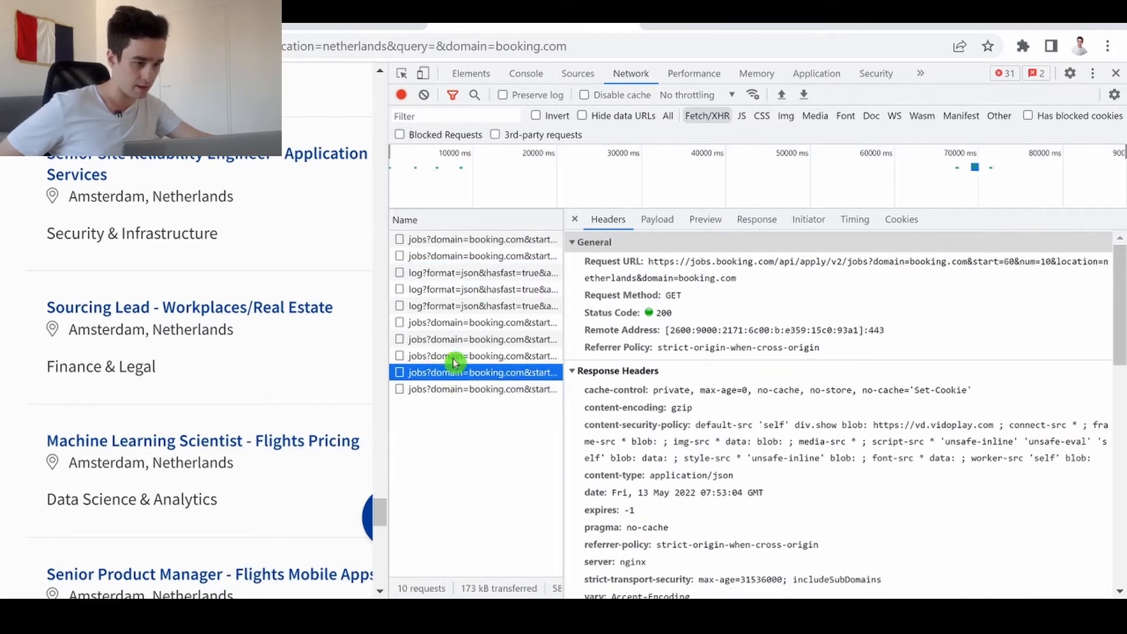
{"action": "left_click", "coordinate": [479, 339]}
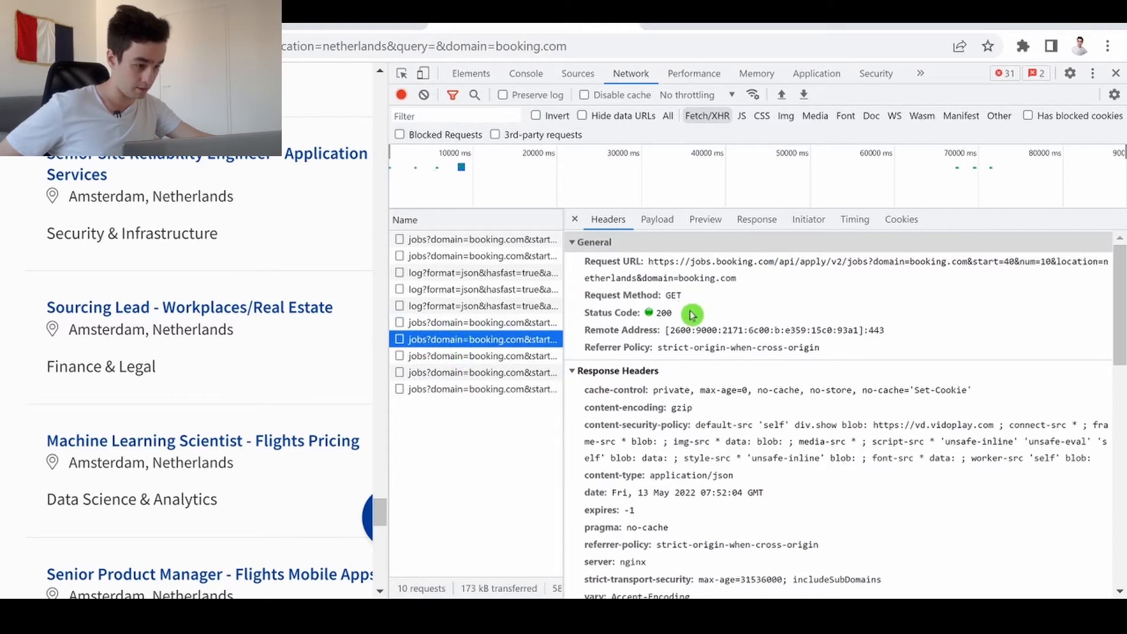
{"action": "mouse_move", "coordinate": [749, 280]}
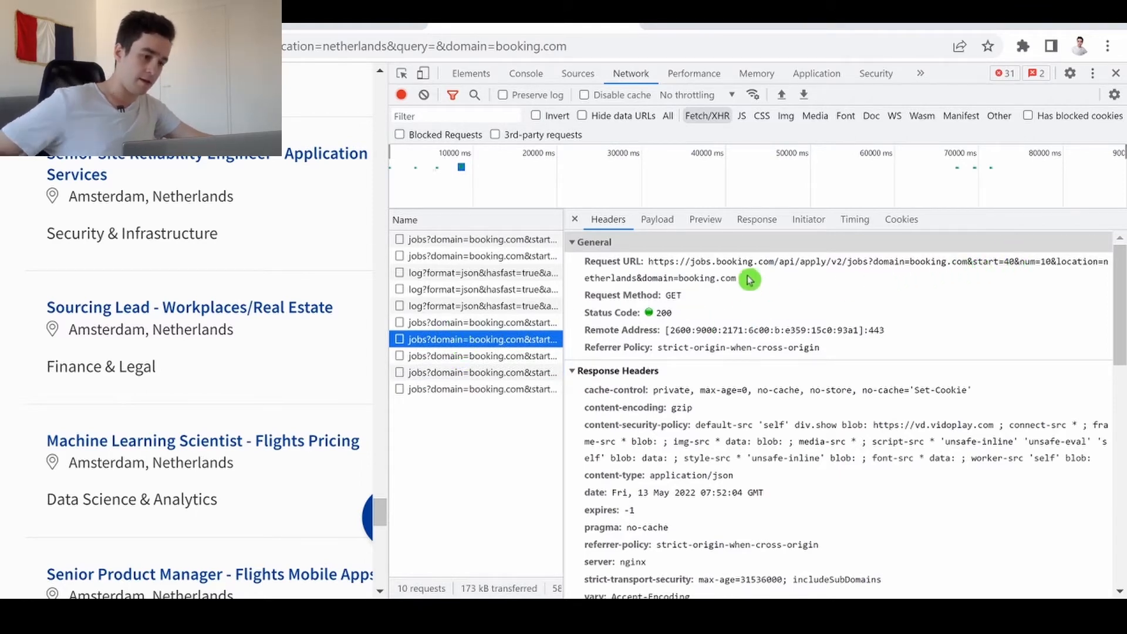
{"action": "mouse_move", "coordinate": [1007, 266]}
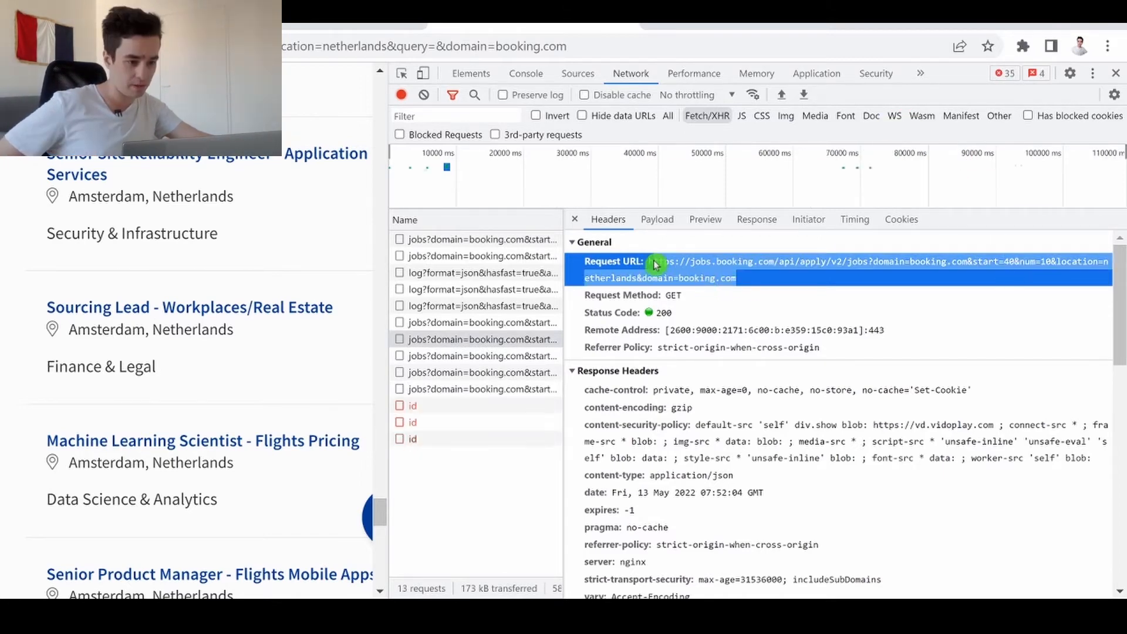
- Copy the full Request URL of the start=40 jobs API request
{"action": "right_click", "coordinate": [657, 262]}
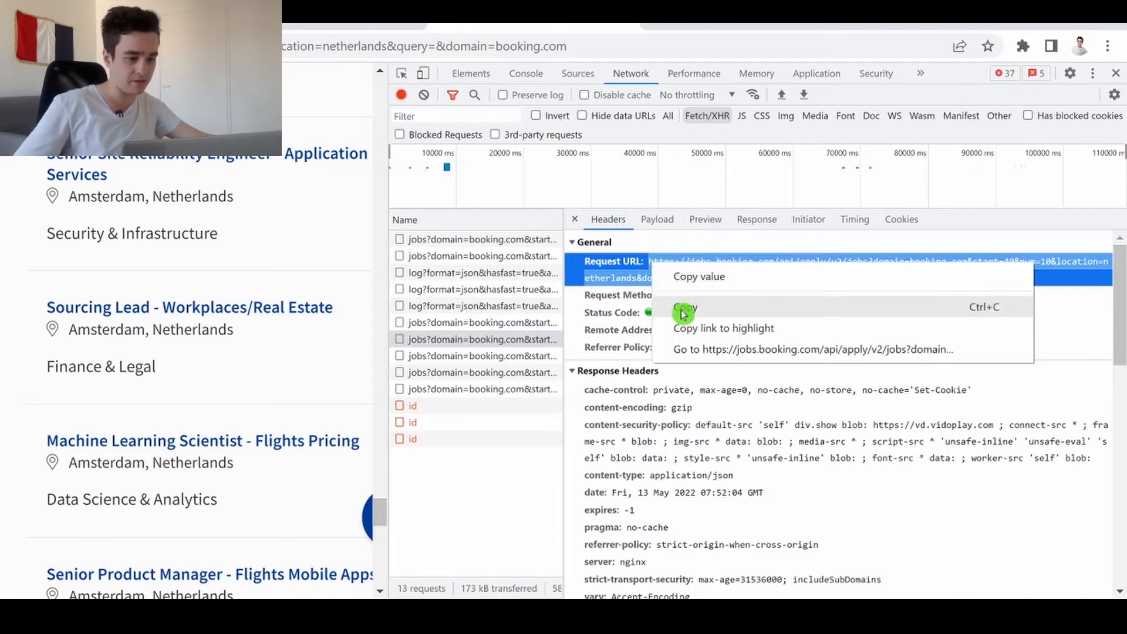
{"action": "left_click", "coordinate": [815, 350]}
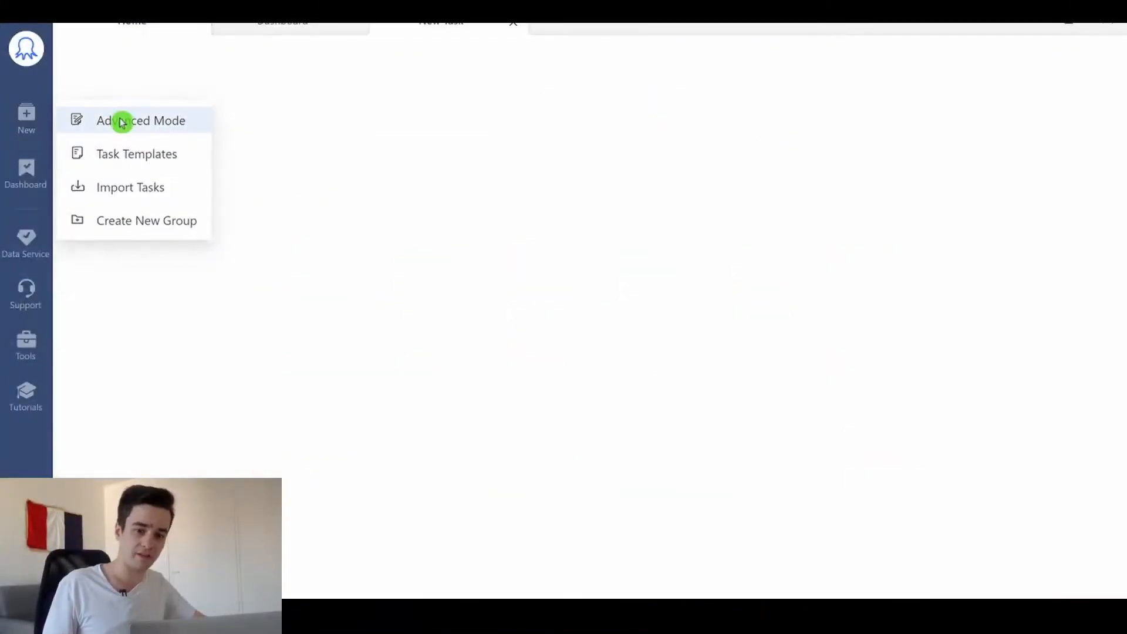
- Start a Batch generate task with the jobs API URL and select its start value 40
{"action": "left_click", "coordinate": [123, 120]}
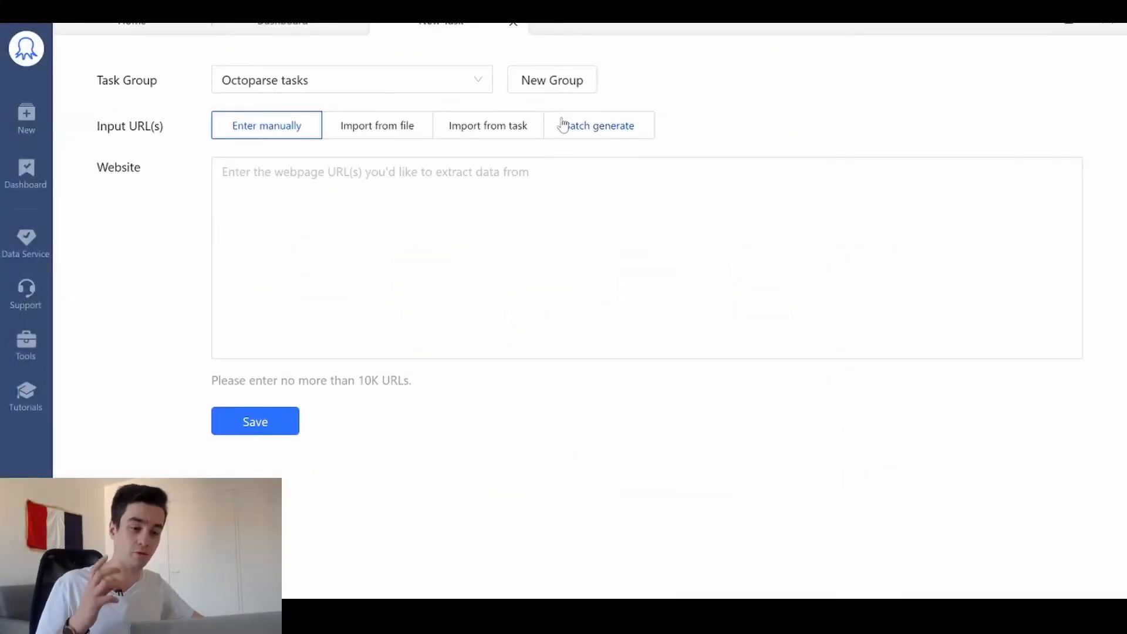
{"action": "left_click", "coordinate": [599, 125]}
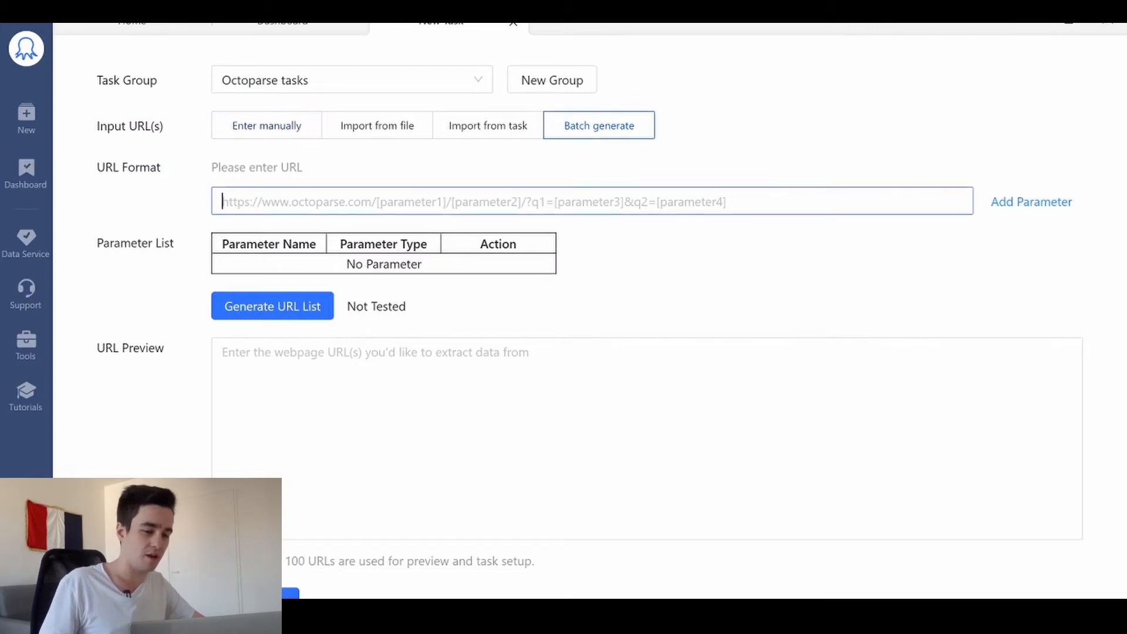
{"action": "type", "text": "https://jobs.booking.com/api/apply/v2/jobs?domain=booking.com&start=40&num=10&location=netherlands&domain=booking.com"}
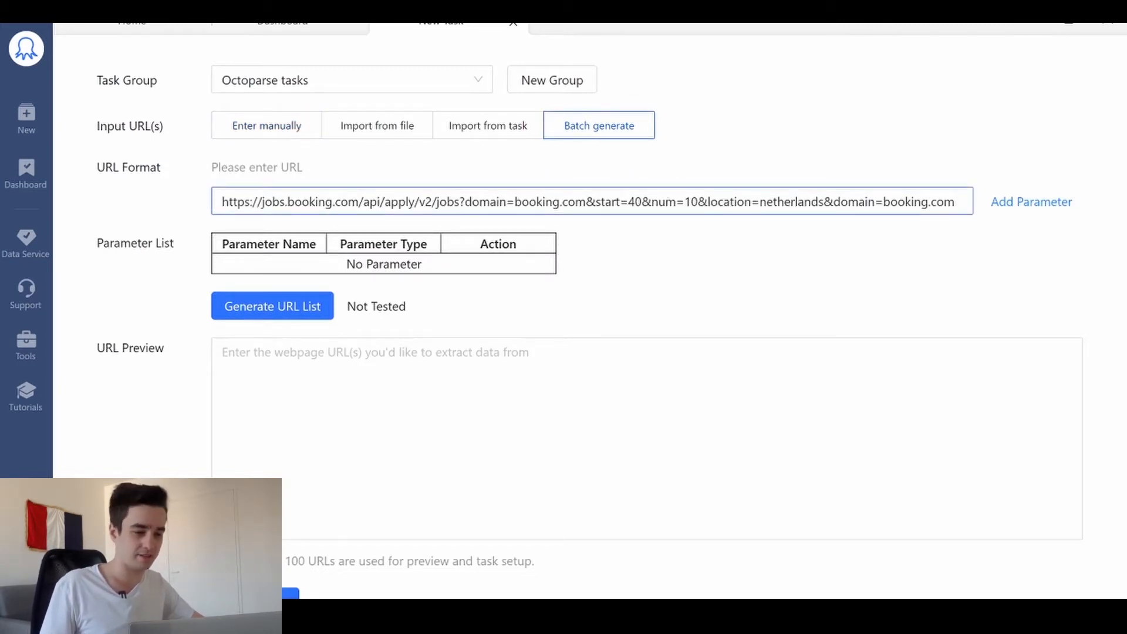
{"action": "double_click", "coordinate": [635, 202]}
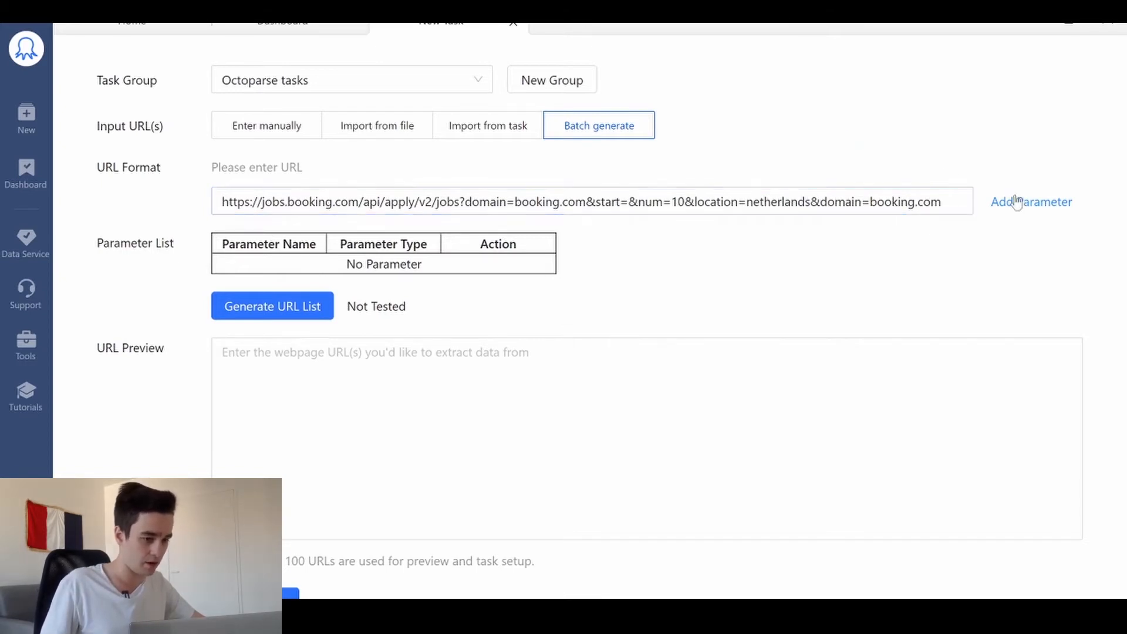
- Make start a Number parameter from 10 in steps of 10 and generate the URL list
{"action": "left_click", "coordinate": [1031, 202]}
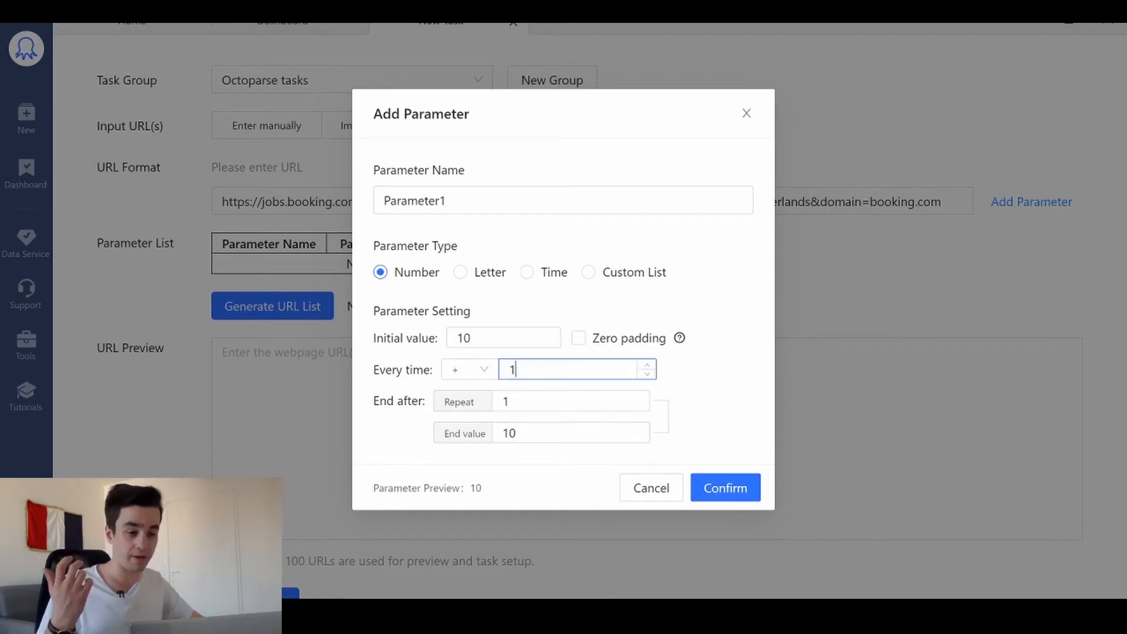
{"action": "mouse_move", "coordinate": [564, 361]}
{"action": "type", "text": "0"}
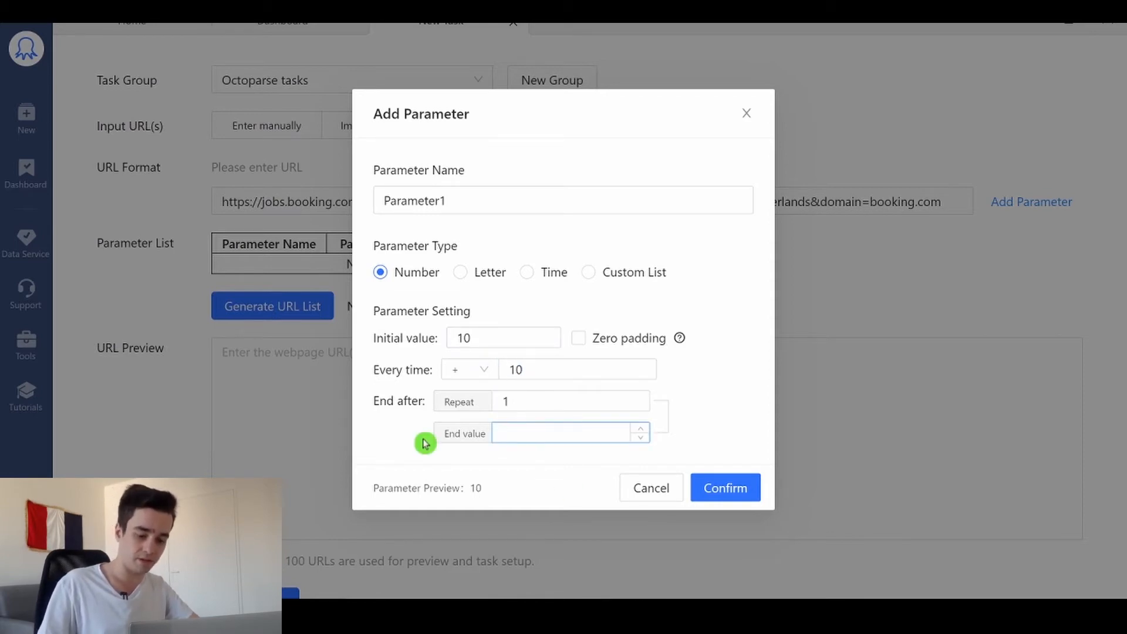
{"action": "left_click", "coordinate": [726, 488]}
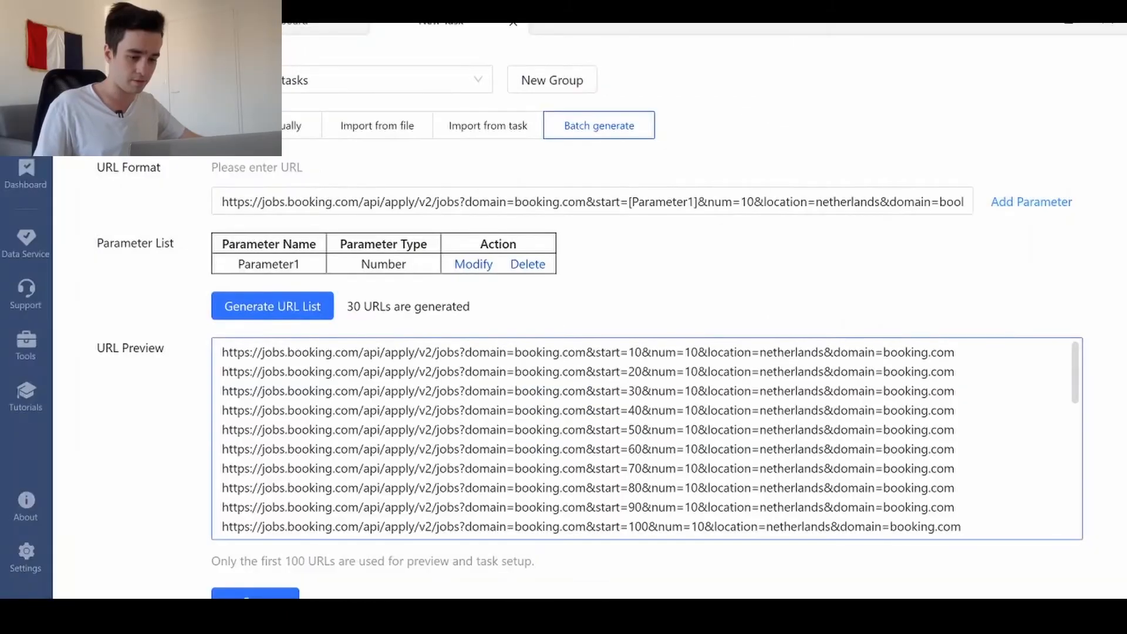
- Set the Go to Web Page step to load the looped URLs as JSON
{"action": "scroll", "scroll_direction": "down", "scroll_amount": 3}
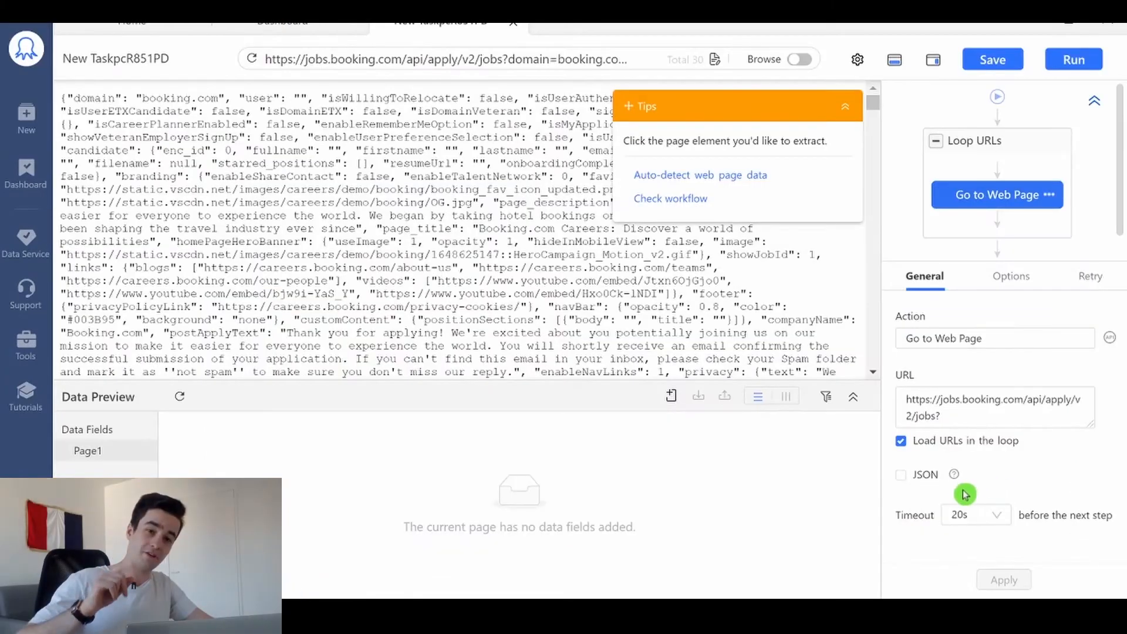
{"action": "left_click", "coordinate": [900, 474]}
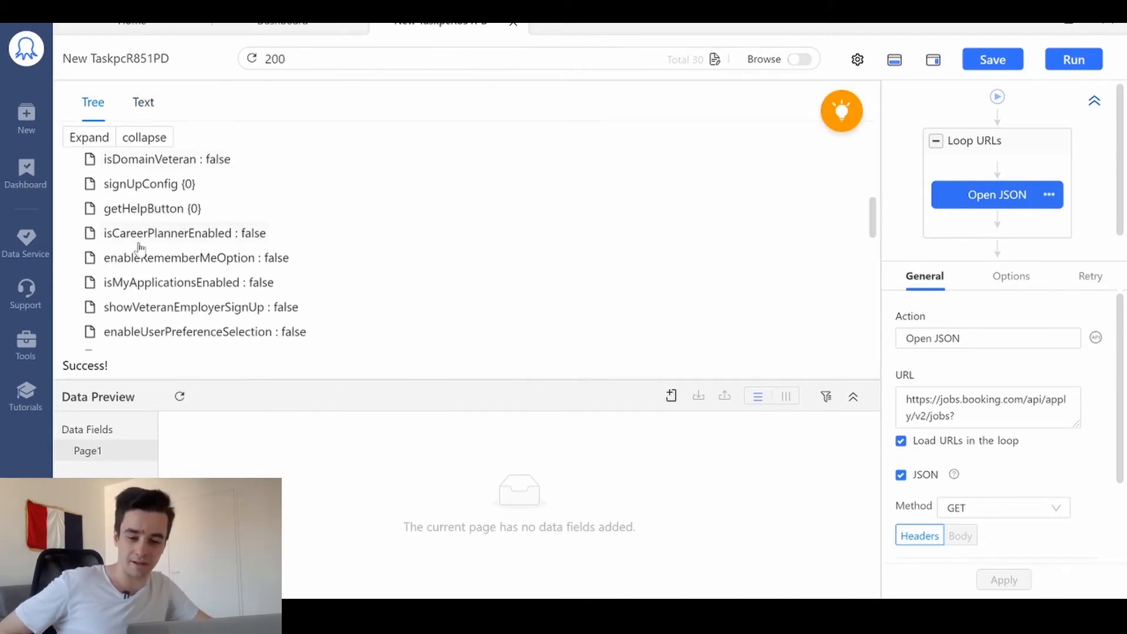
{"action": "scroll", "scroll_direction": "down", "scroll_amount": 3}
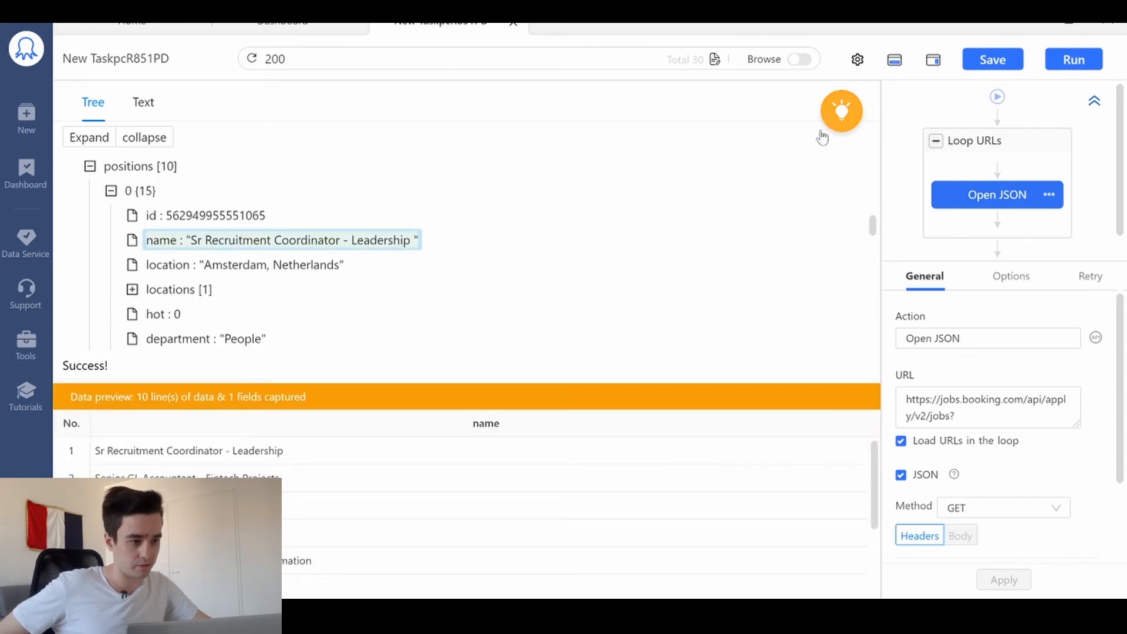
- Extract each job's name, display_job_id, business_unit and location fields
{"action": "left_click", "coordinate": [842, 111]}
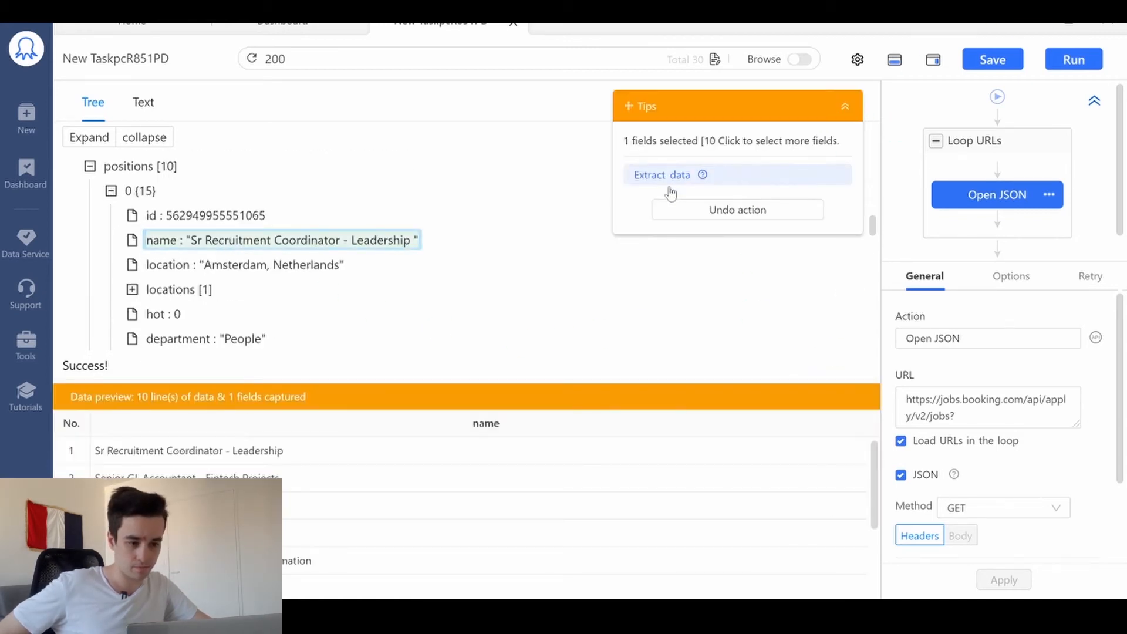
{"action": "left_click", "coordinate": [209, 286]}
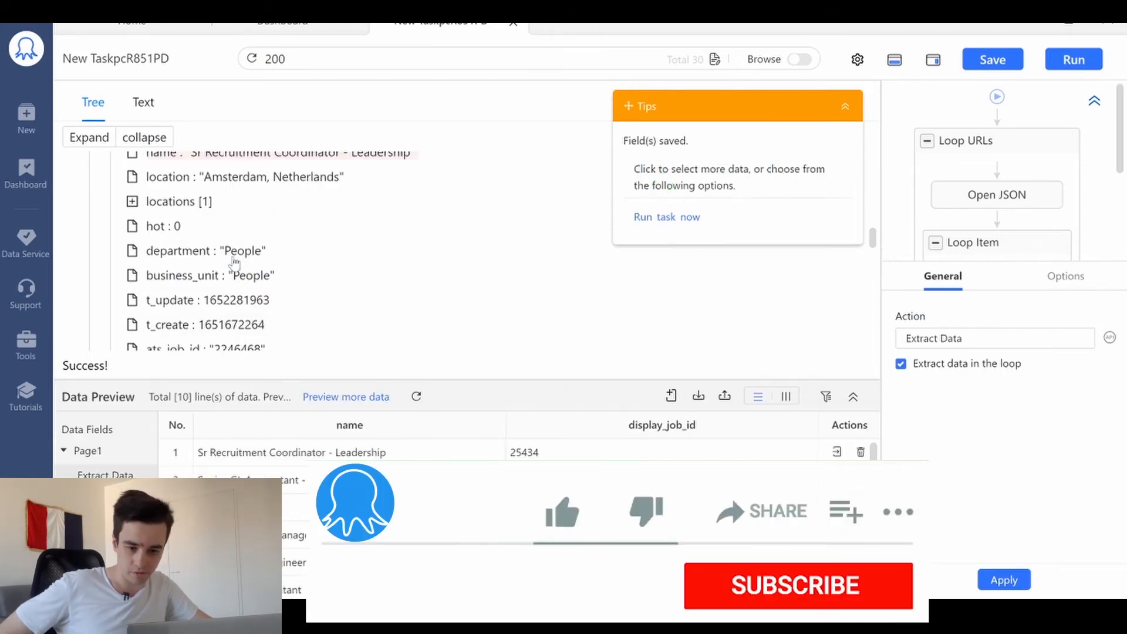
{"action": "left_click", "coordinate": [209, 274]}
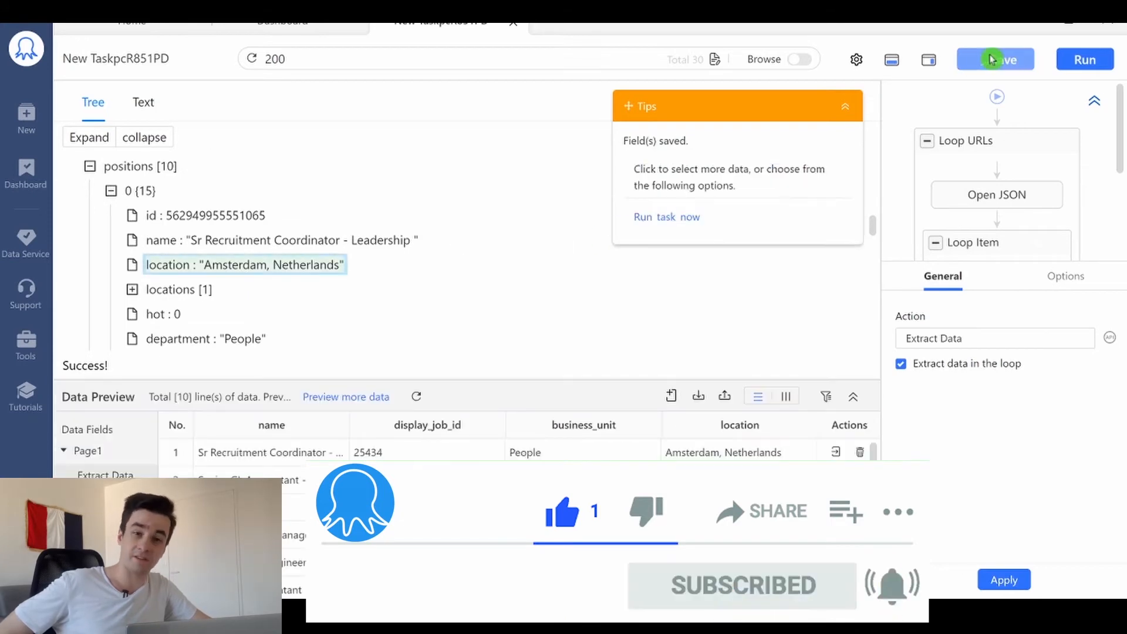
- Save the task and run it on this device in Standard Mode
{"action": "left_click", "coordinate": [996, 58]}
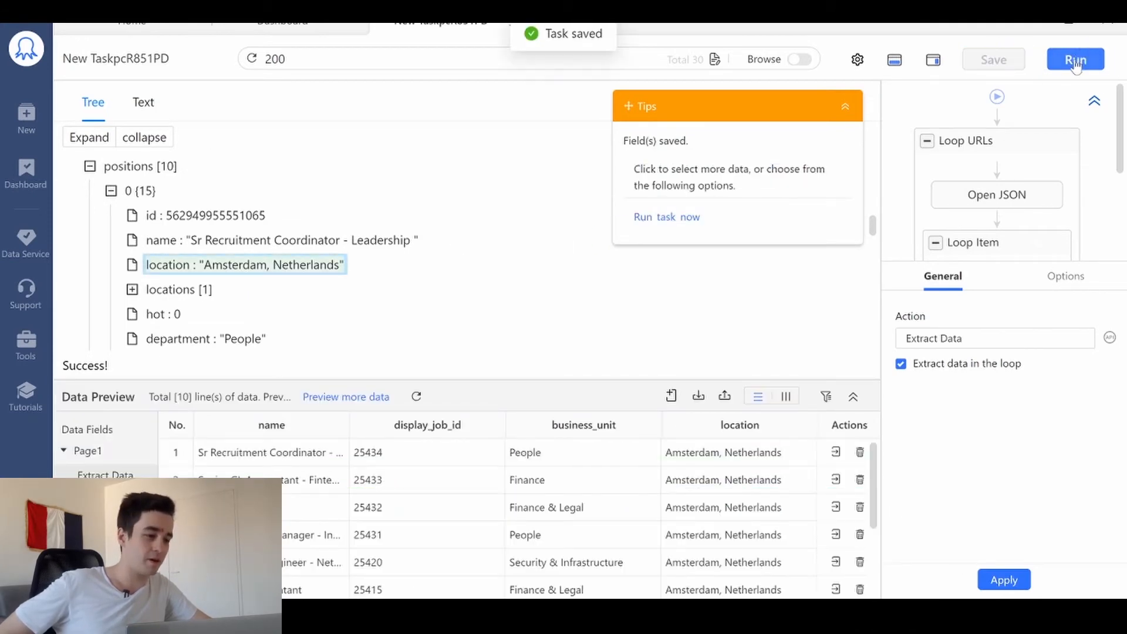
{"action": "left_click", "coordinate": [1076, 59]}
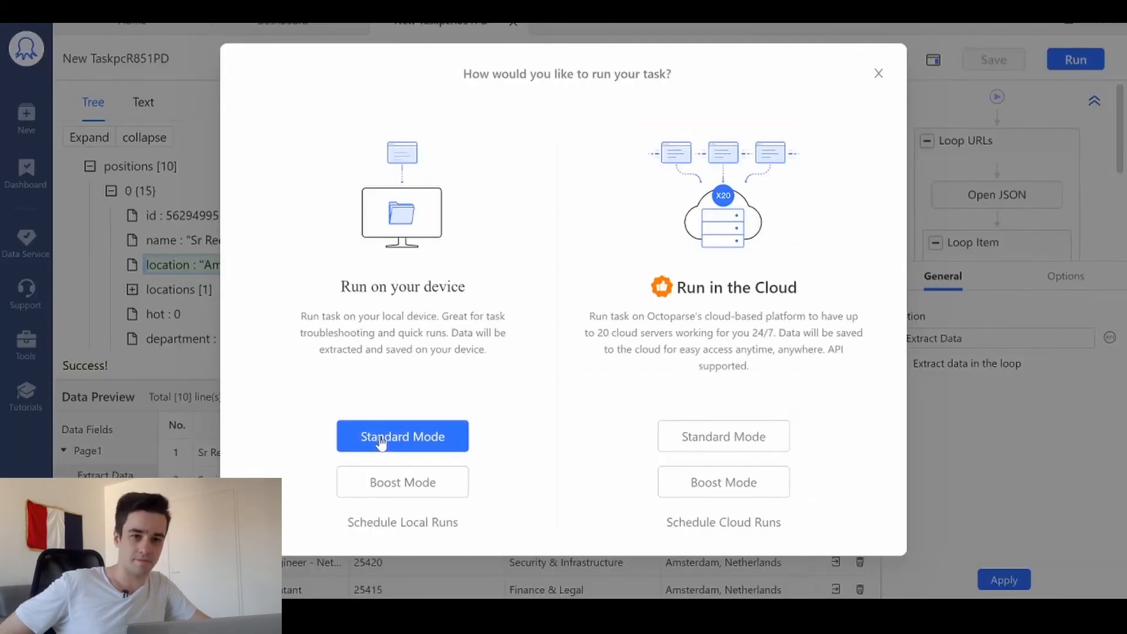
{"action": "left_click", "coordinate": [402, 436]}
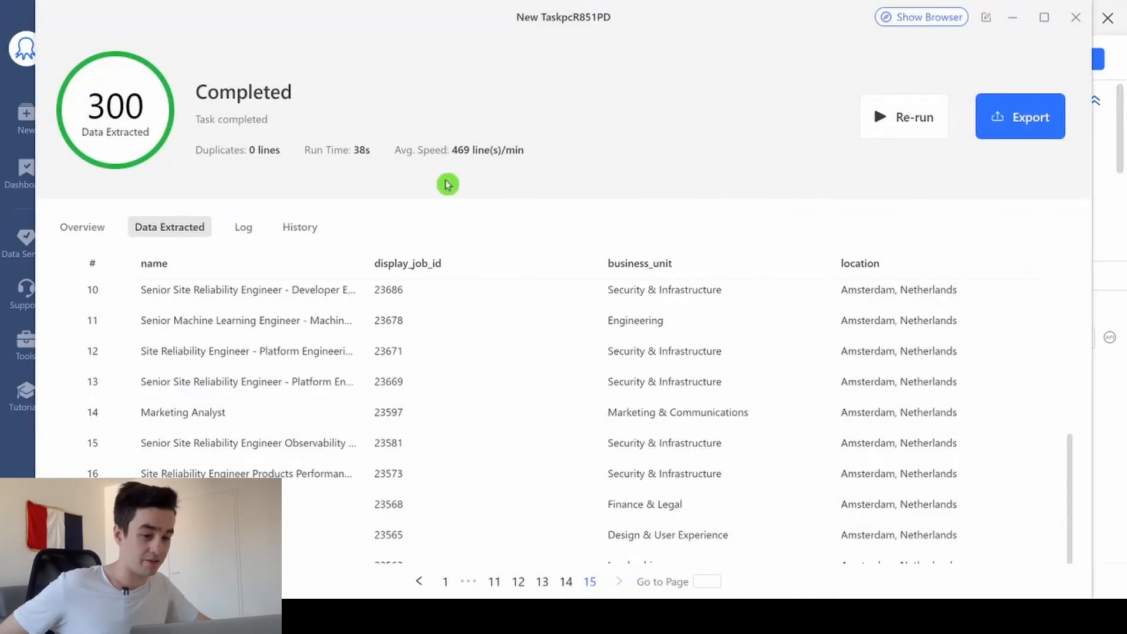
{"action": "mouse_move", "coordinate": [1000, 123]}
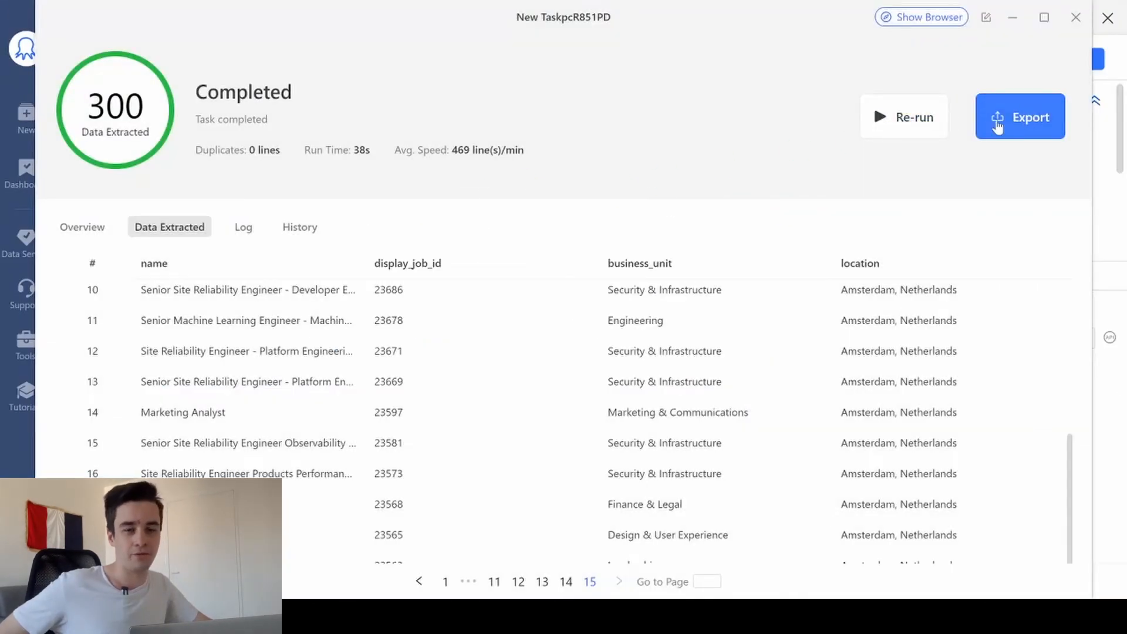
{"action": "mouse_move", "coordinate": [885, 151]}
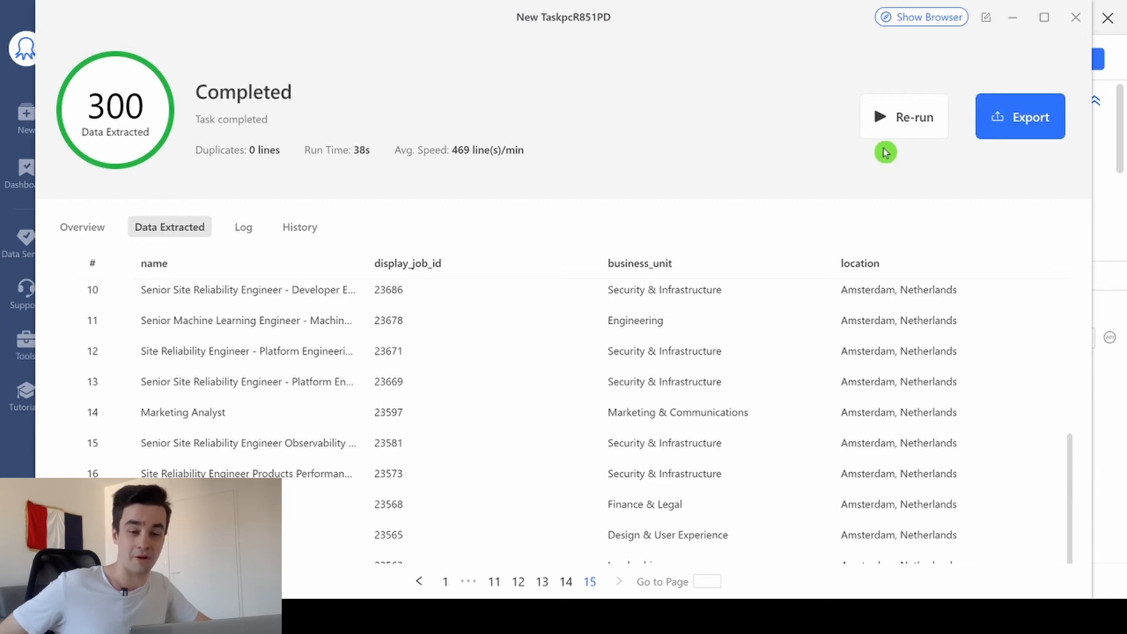
- Export the 300 extracted job rows to Excel (xlsx) and open the workbook
{"action": "left_click", "coordinate": [1020, 117]}
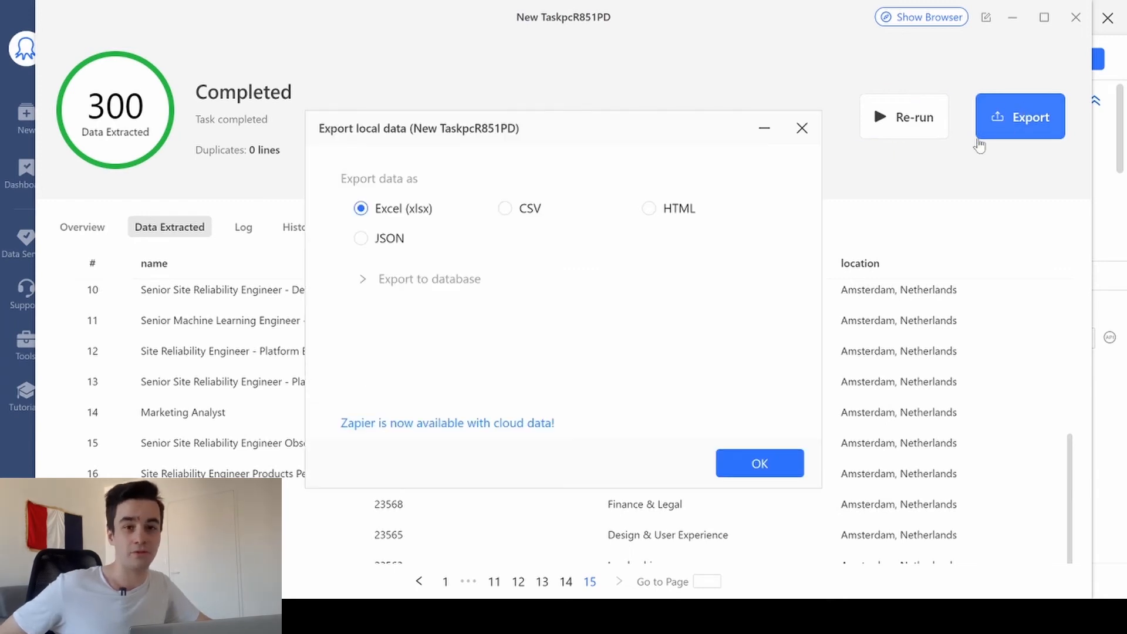
{"action": "left_click", "coordinate": [747, 470]}
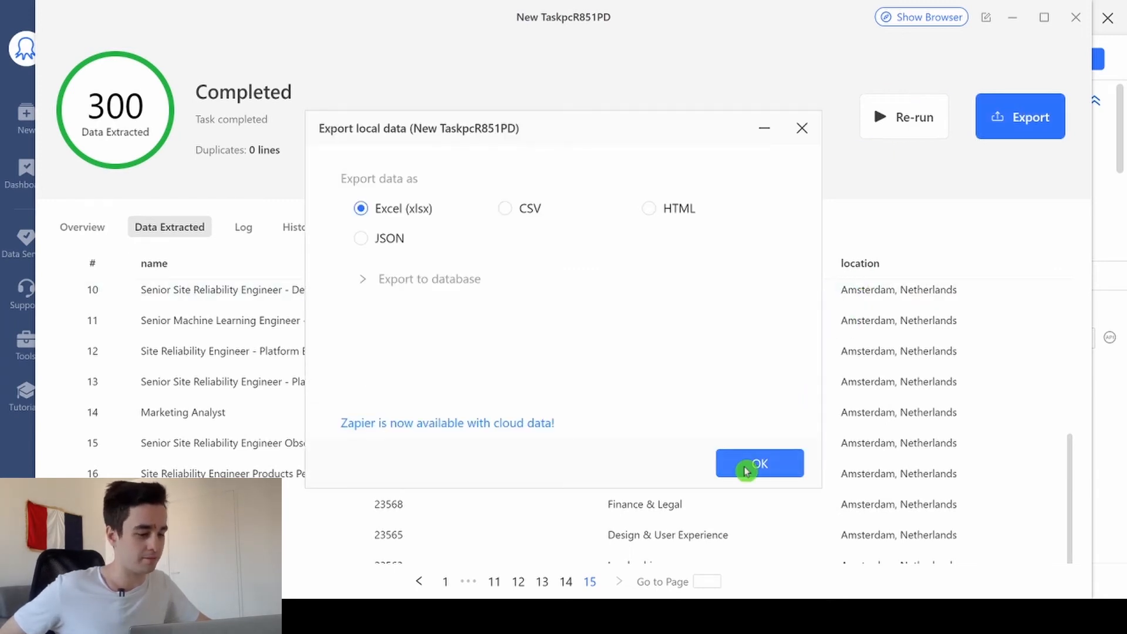
{"action": "left_click", "coordinate": [760, 464]}
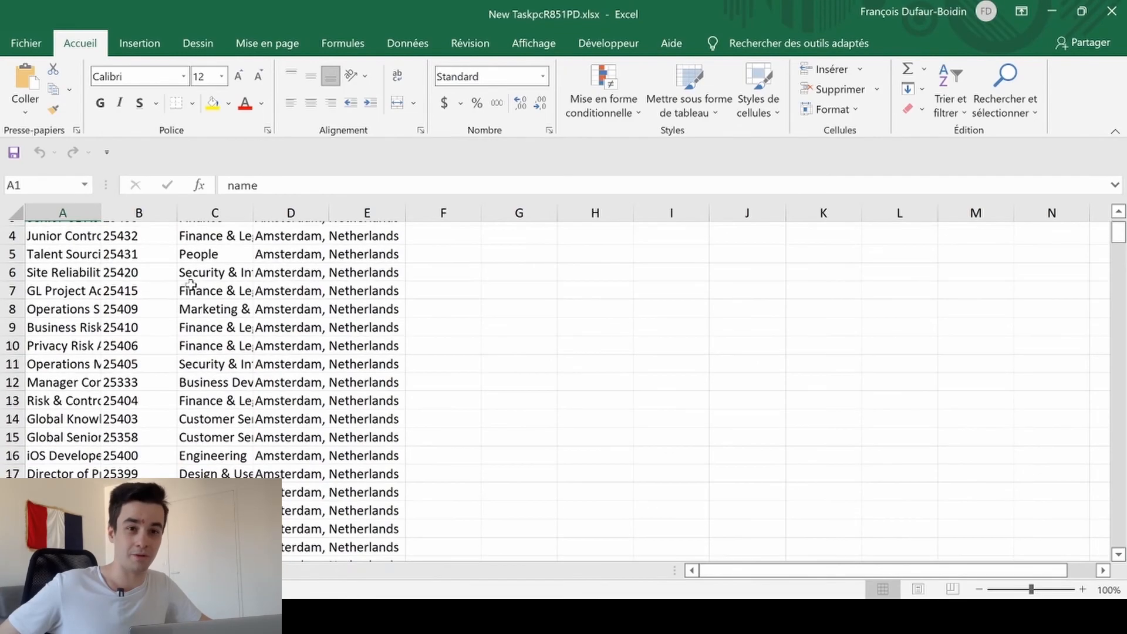